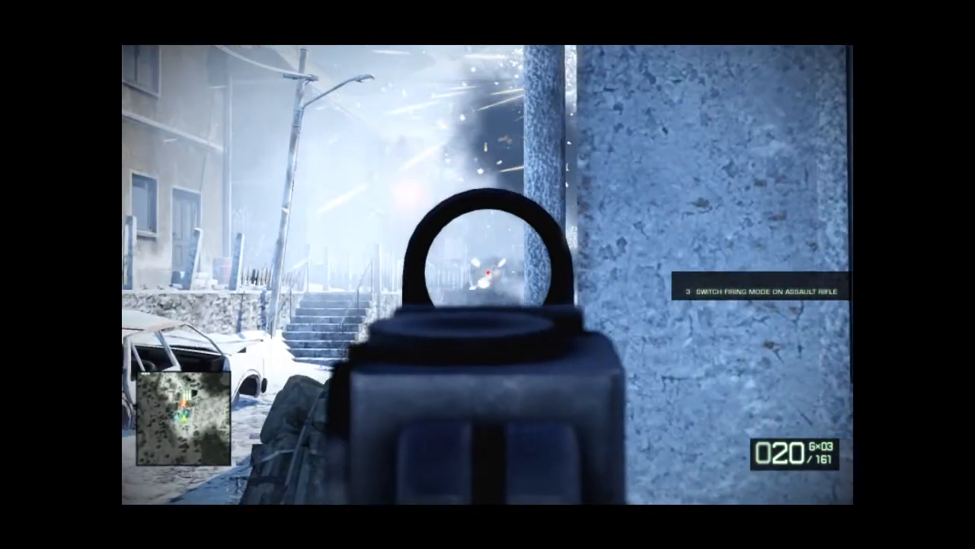
left_click(488, 274)
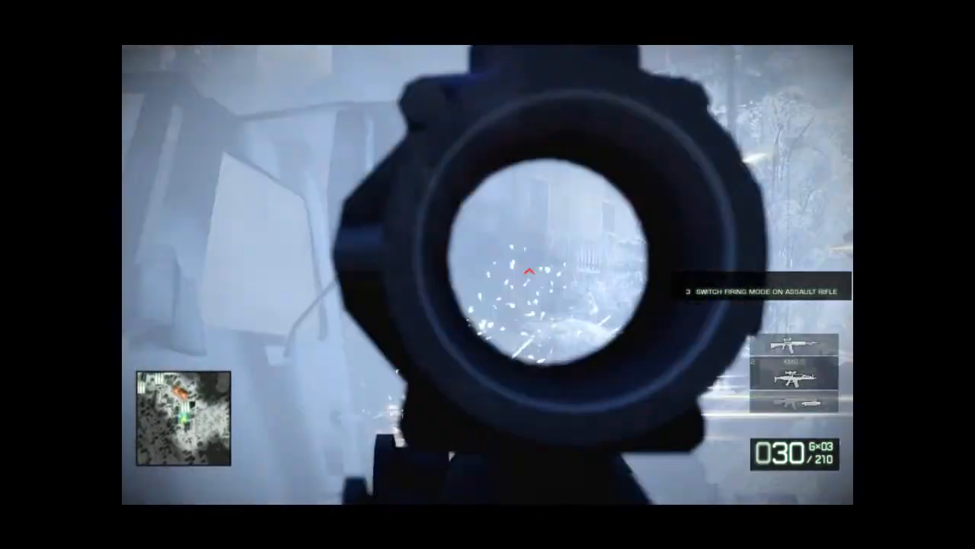
left_click(487, 275)
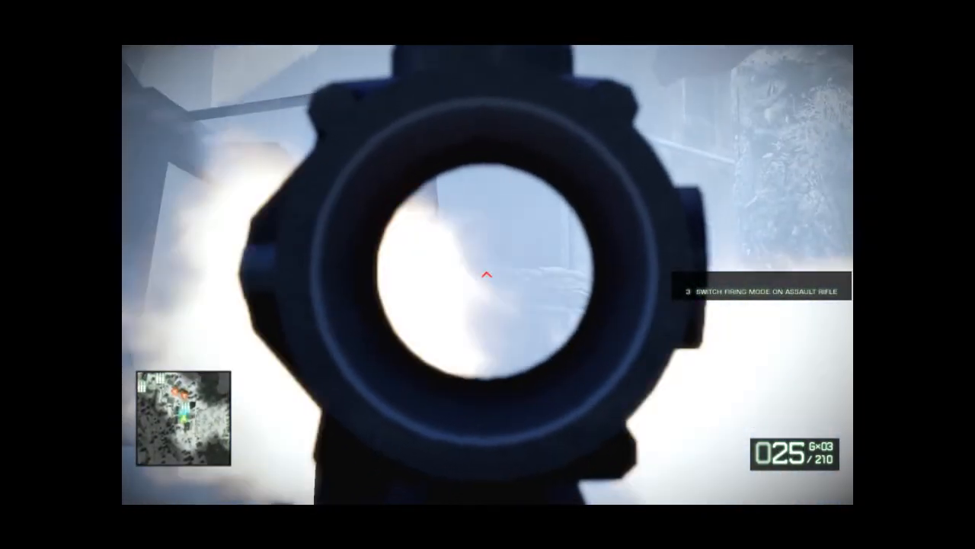
left_click(487, 278)
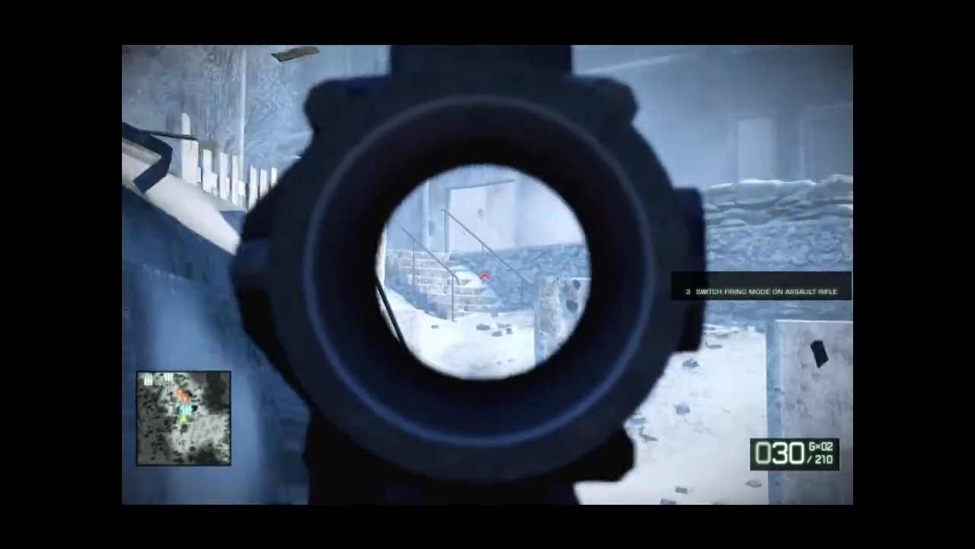
left_click(488, 274)
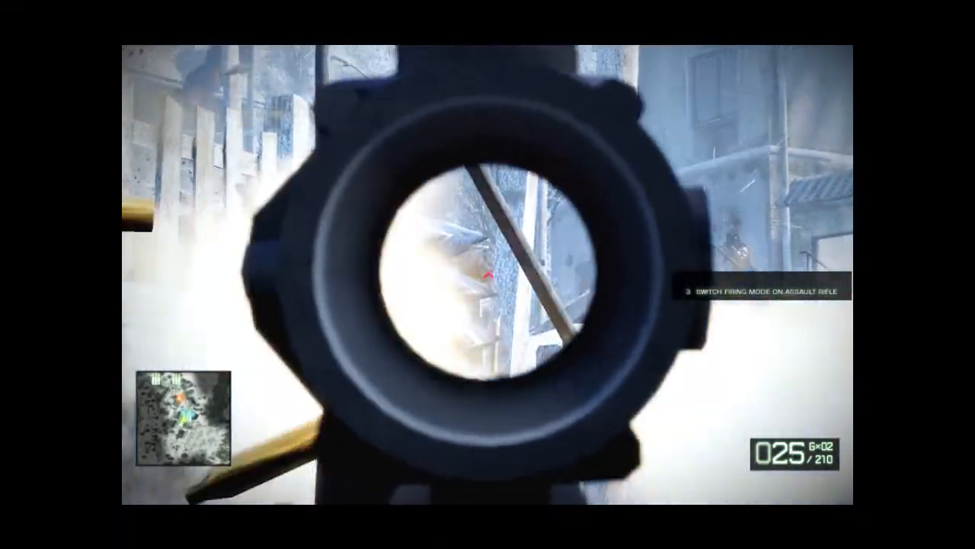
left_click(488, 275)
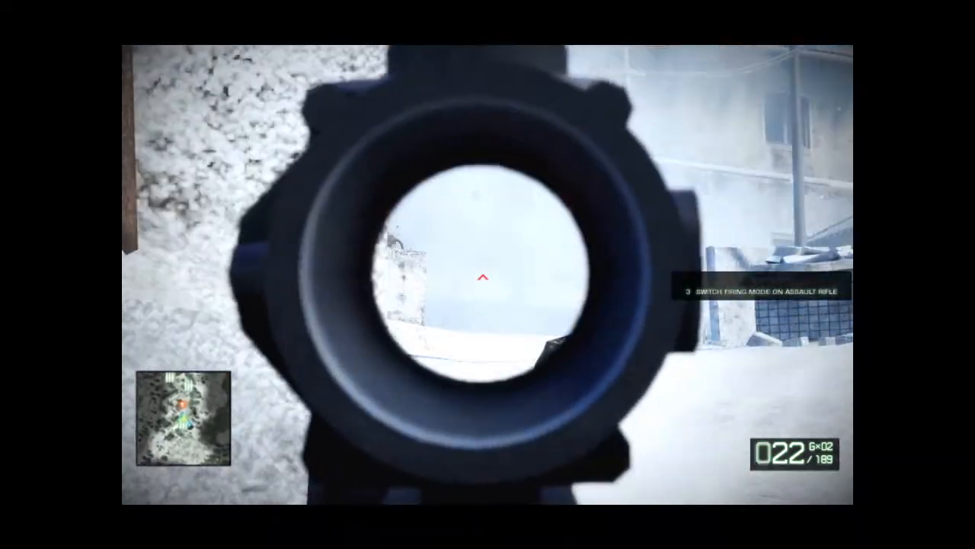
left_click(482, 277)
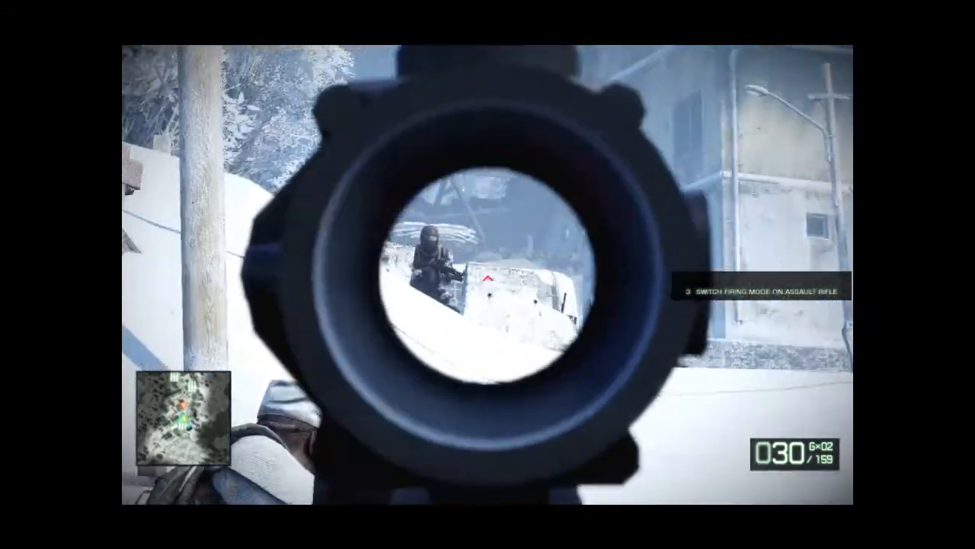
left_click(488, 274)
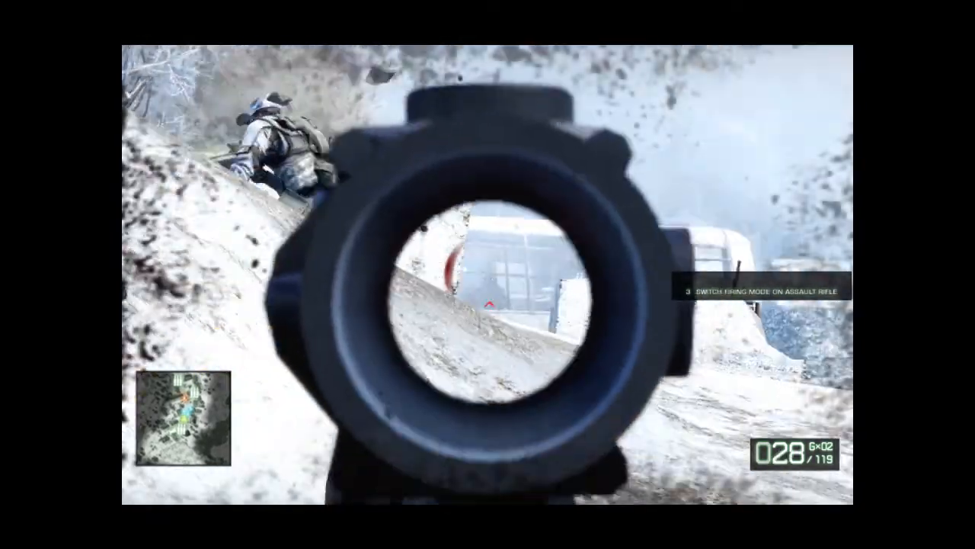
left_click(488, 274)
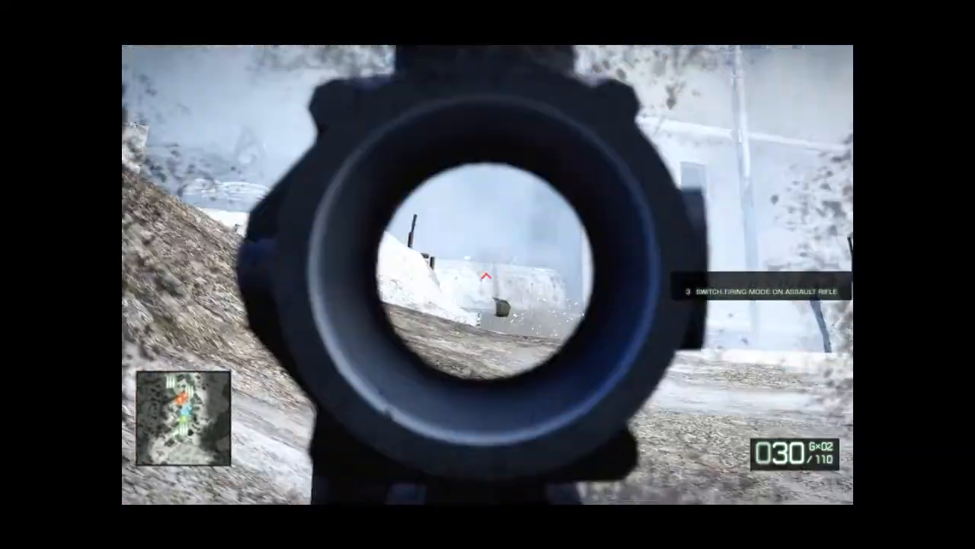
left_click(488, 274)
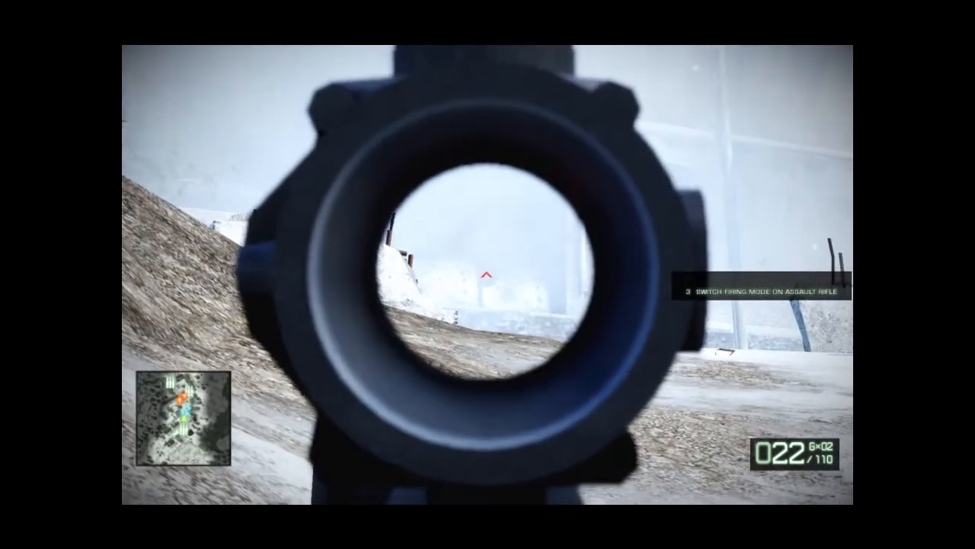
left_click(487, 275)
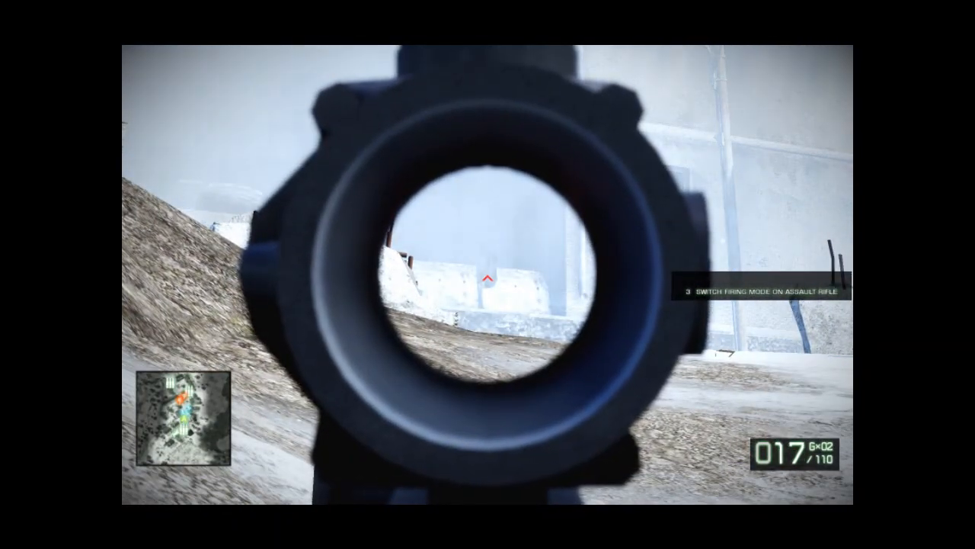
left_click(487, 274)
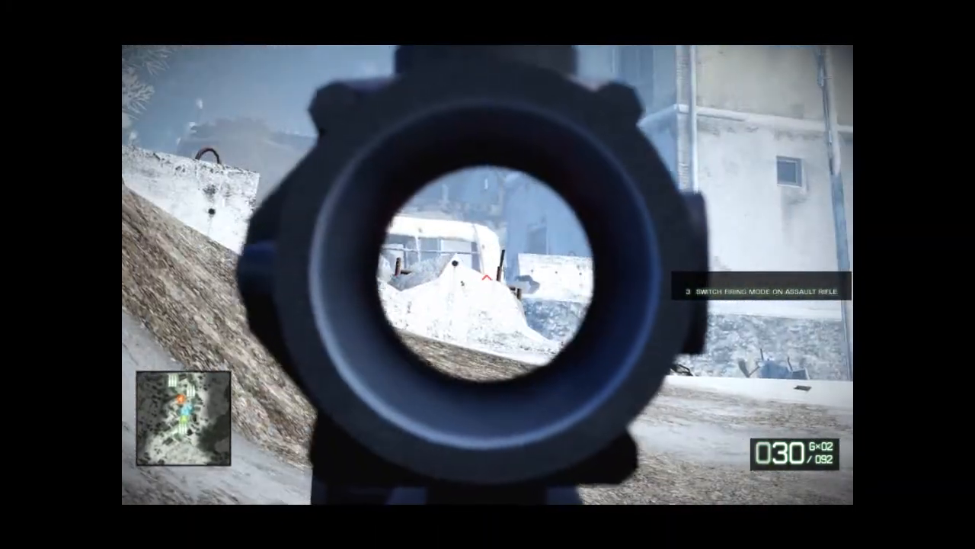
left_click(488, 274)
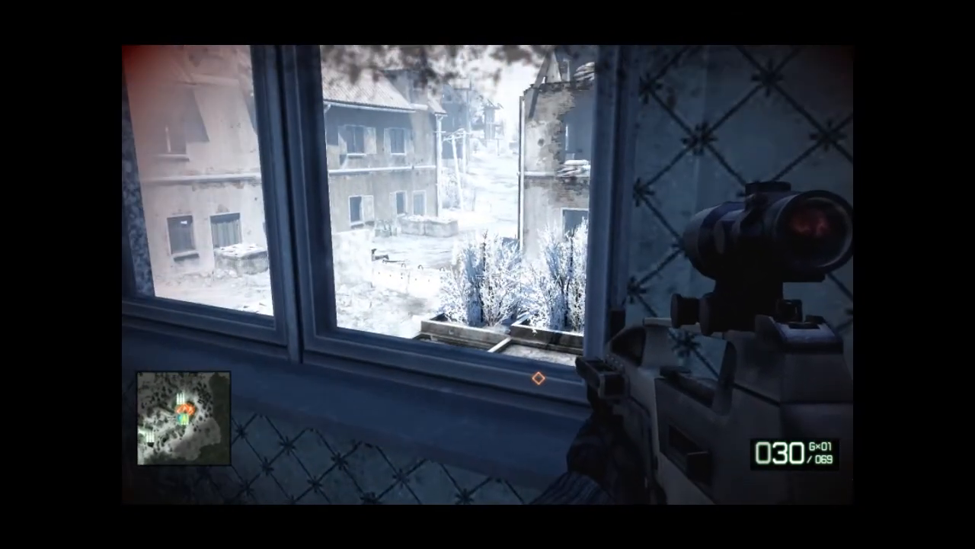
left_click(487, 274)
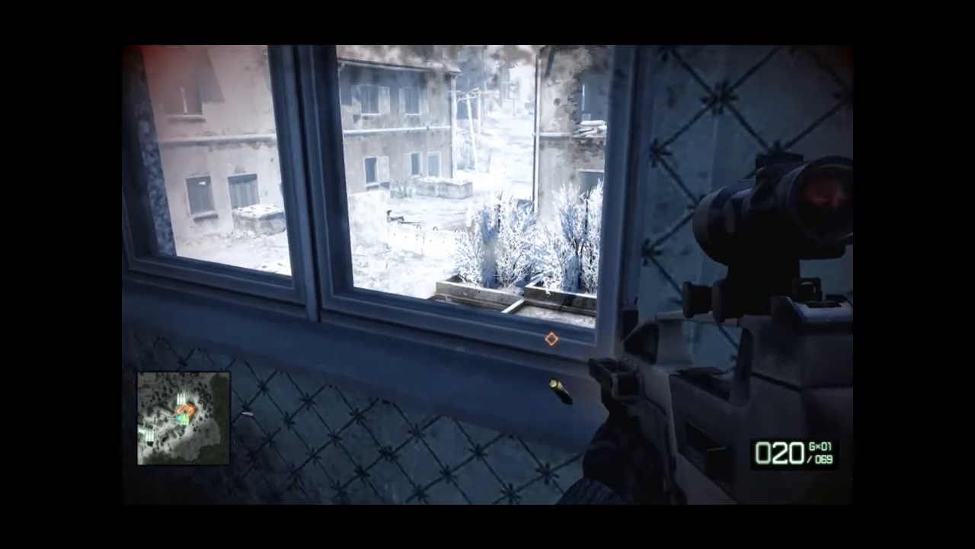
left_click(487, 275)
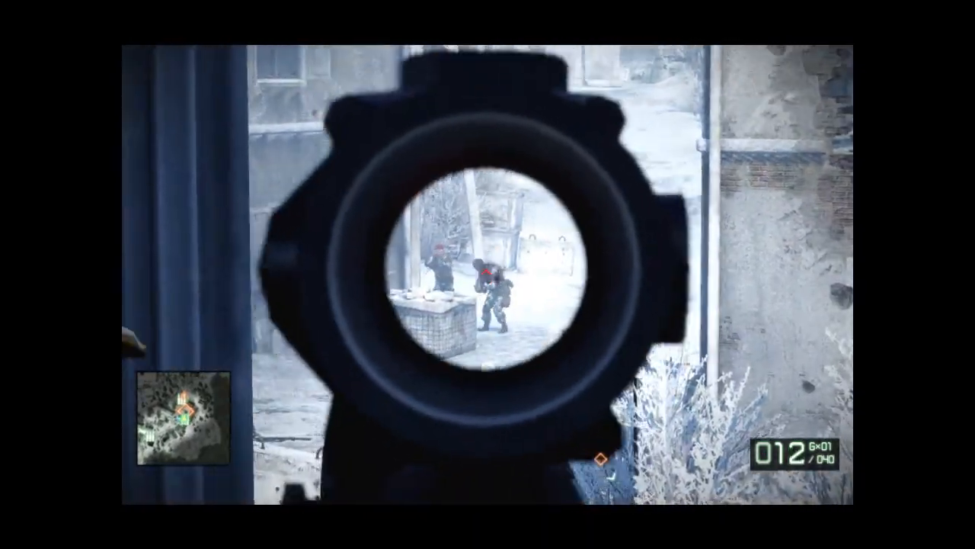
left_click(488, 275)
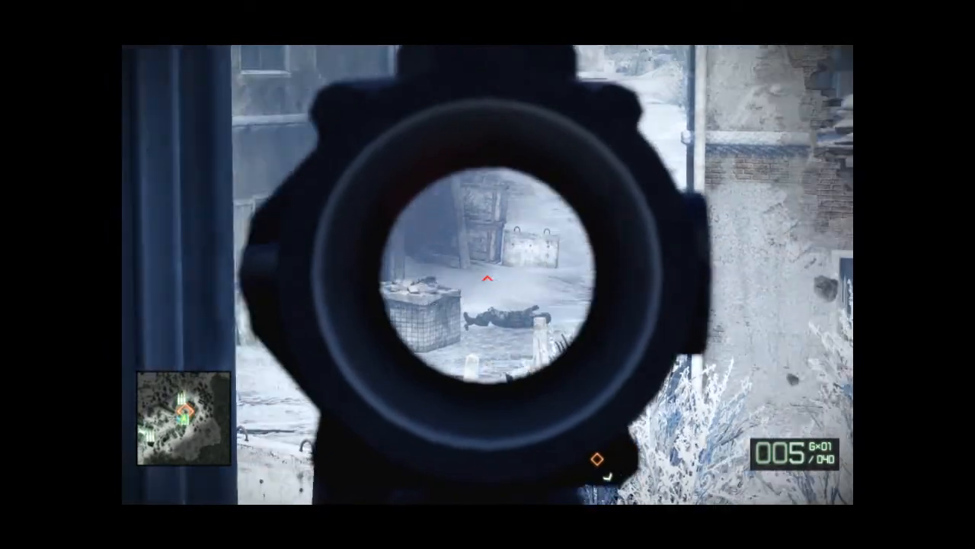
right_click(488, 274)
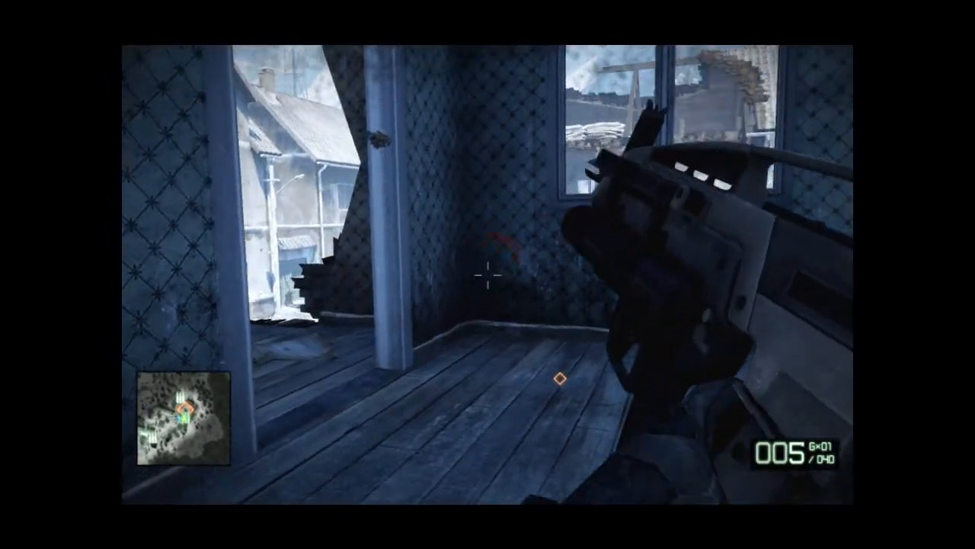